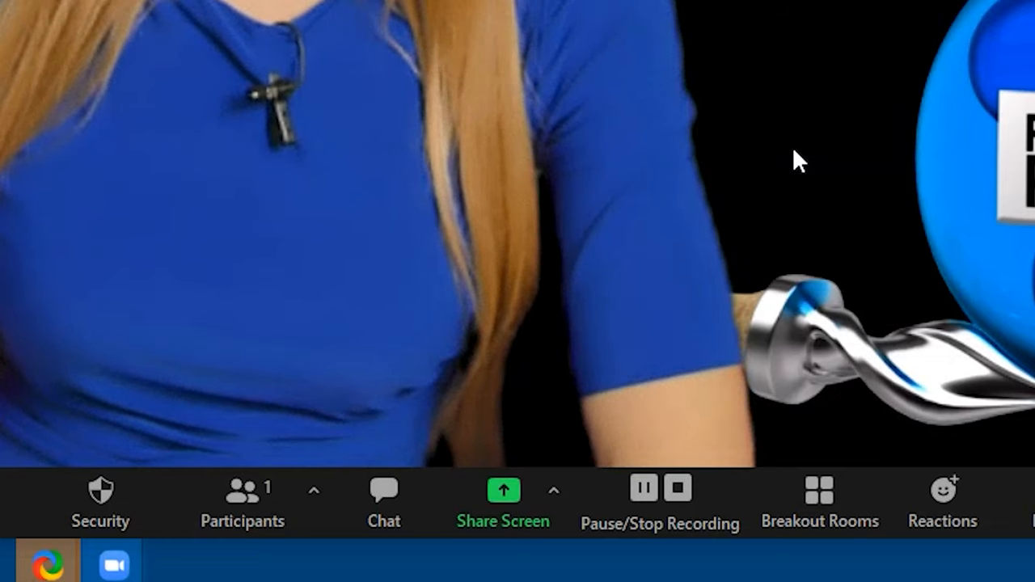
# - Bring up the Breakout Rooms window with the Create rooms choices
pyautogui.click(818, 501)
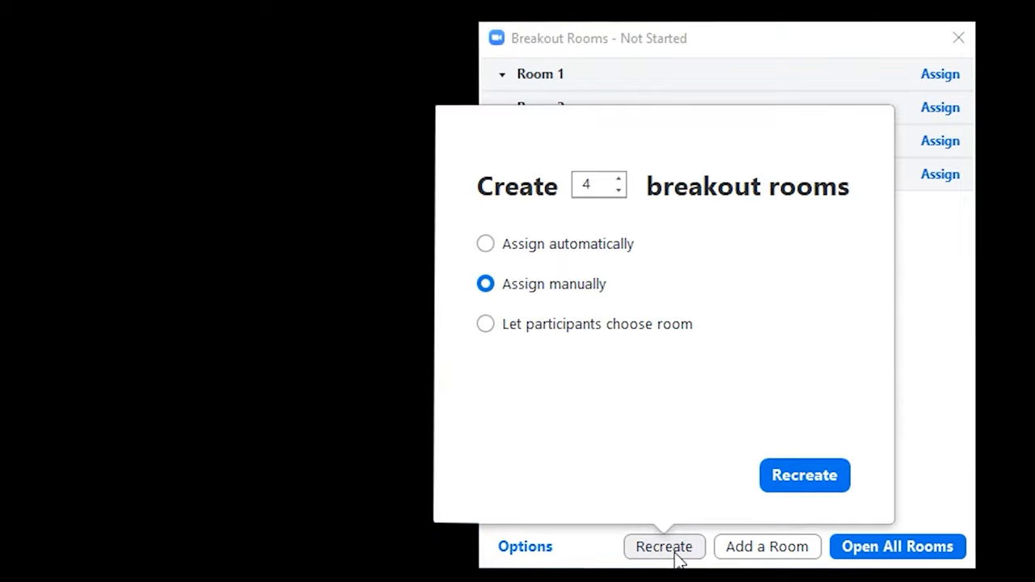
pyautogui.click(485, 242)
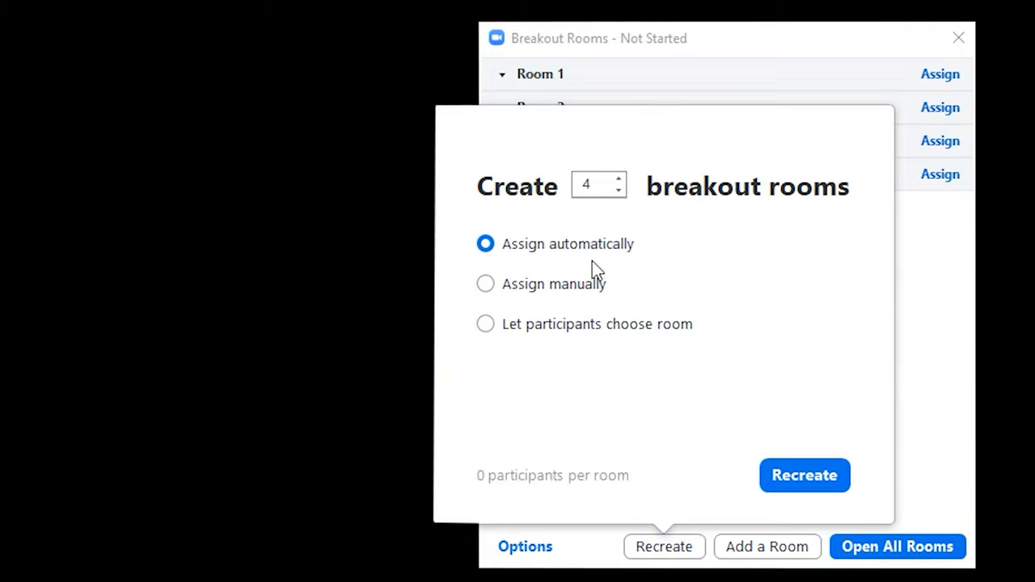
pyautogui.moveTo(730, 230)
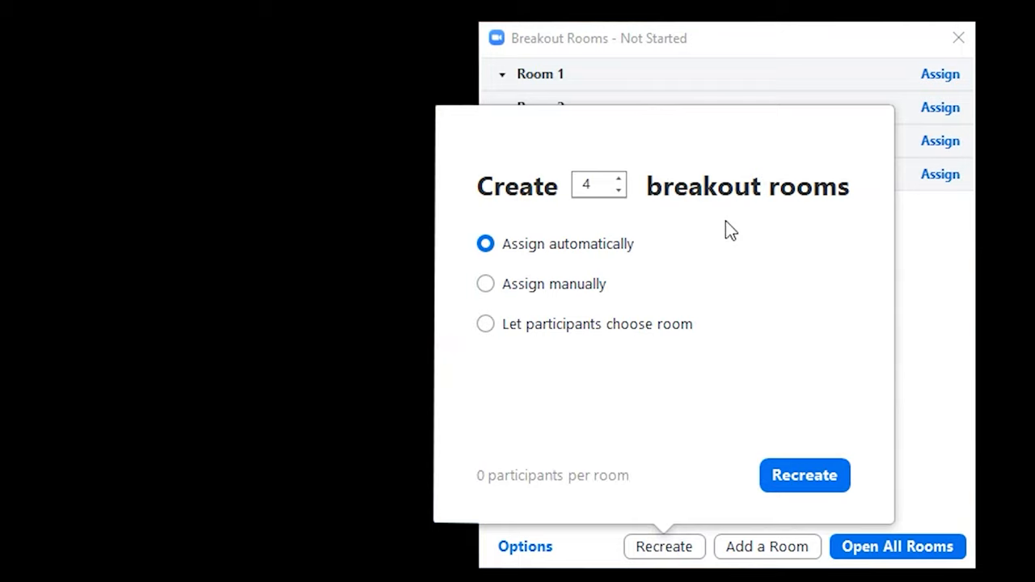
pyautogui.moveTo(627, 191)
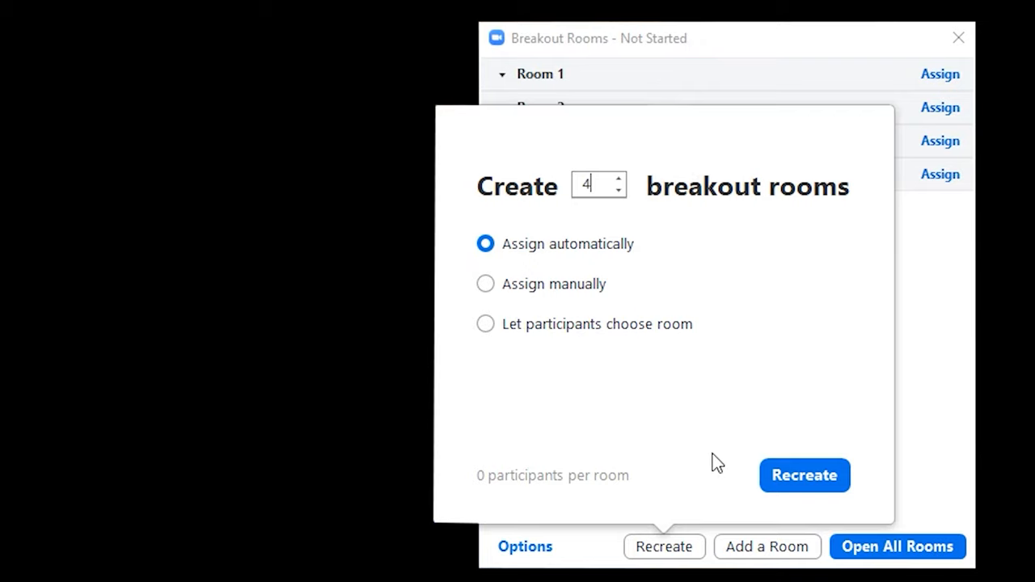
pyautogui.moveTo(497, 511)
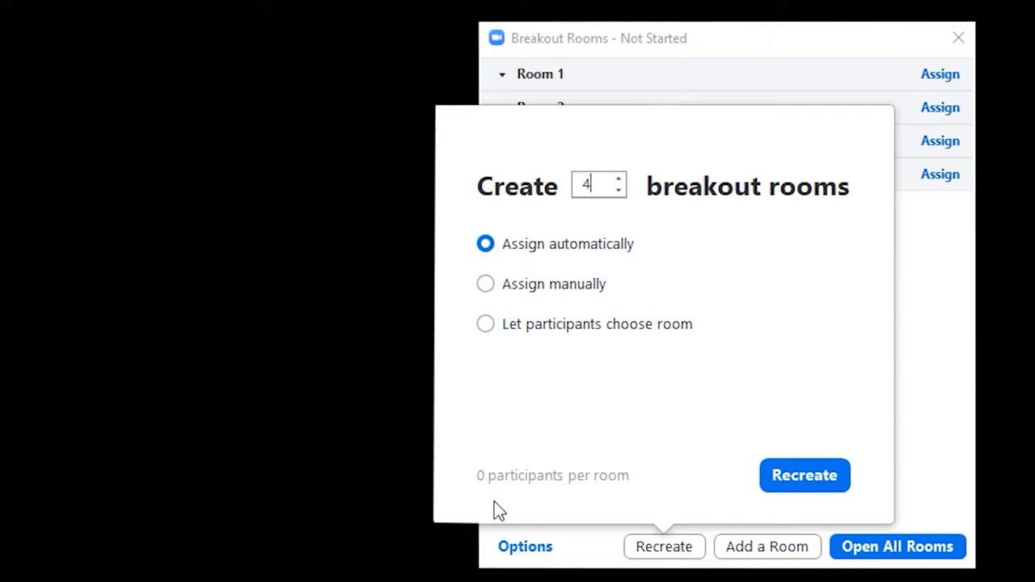
pyautogui.moveTo(477, 501)
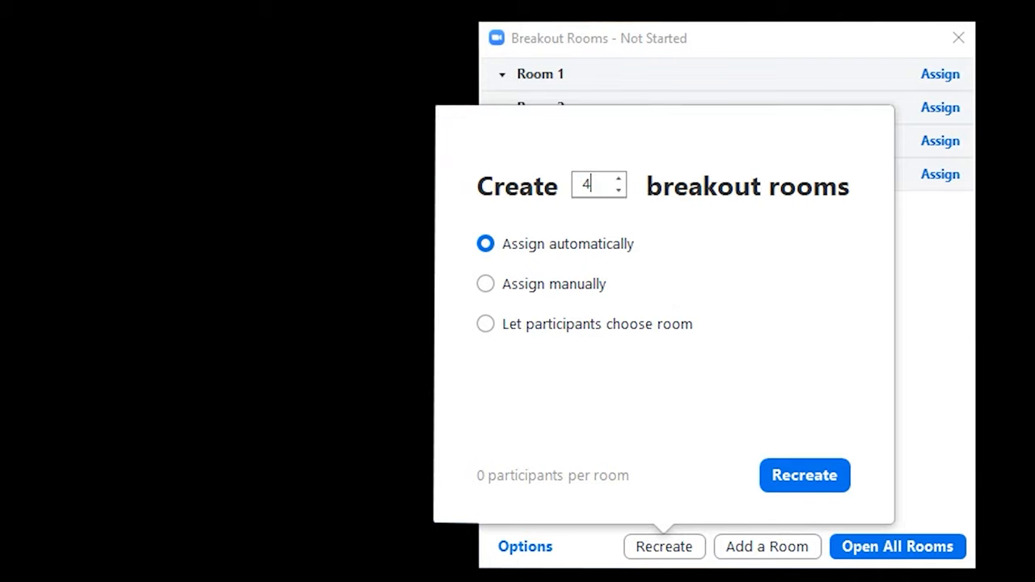
pyautogui.moveTo(495, 503)
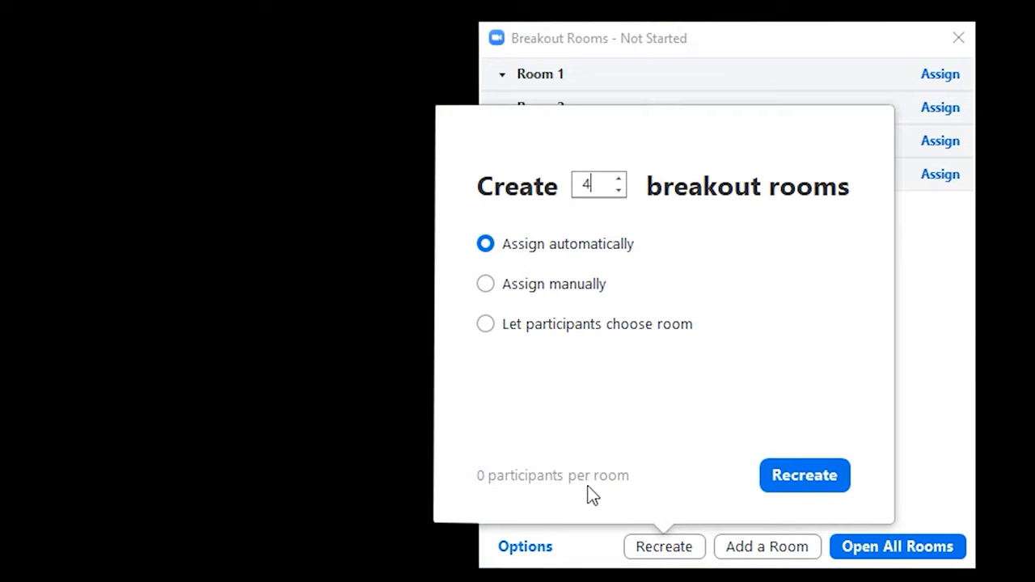
pyautogui.click(486, 285)
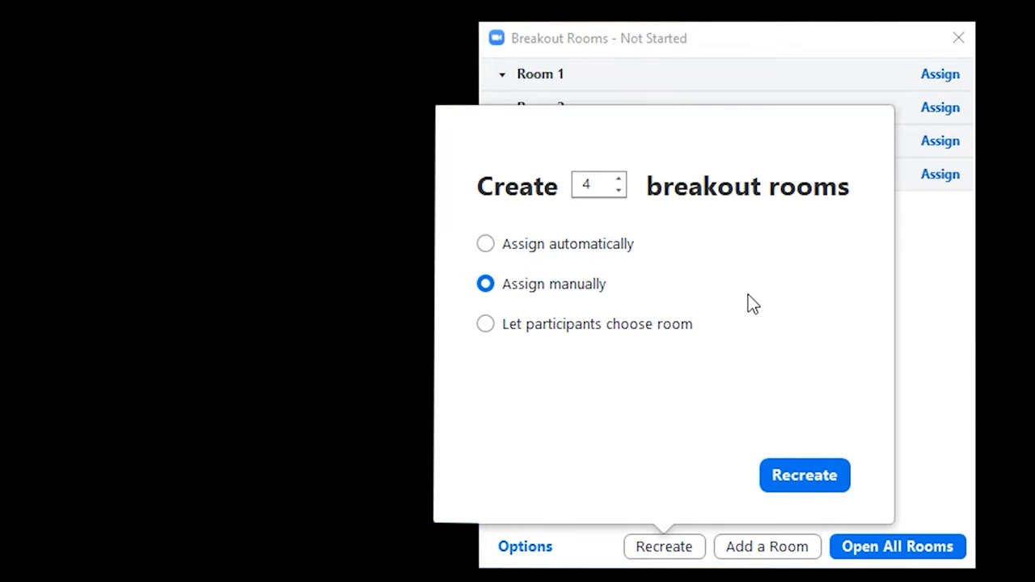
pyautogui.moveTo(811, 451)
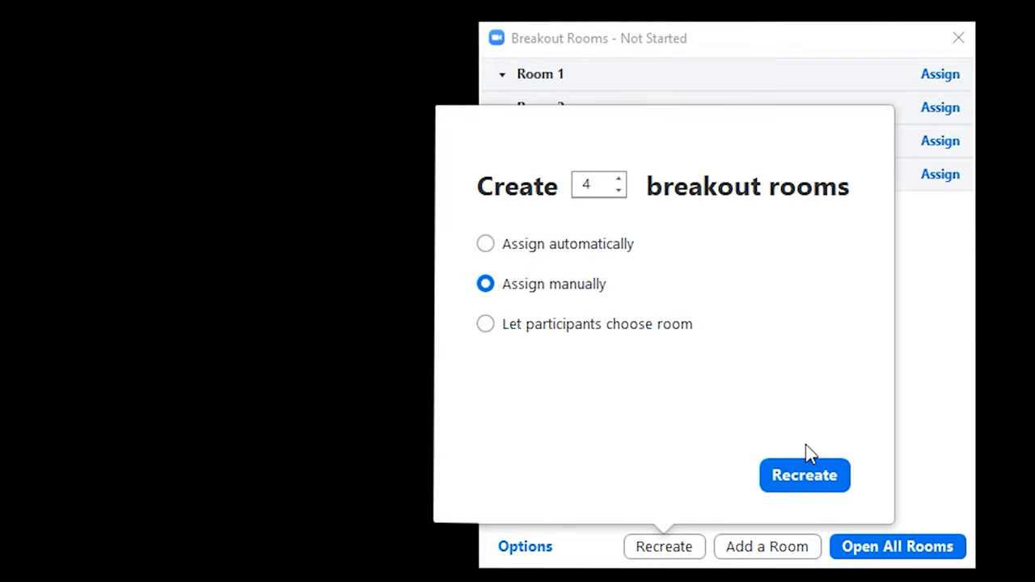
# - Recreate the four rooms and rename Room 1 to 'Super People'
pyautogui.click(804, 476)
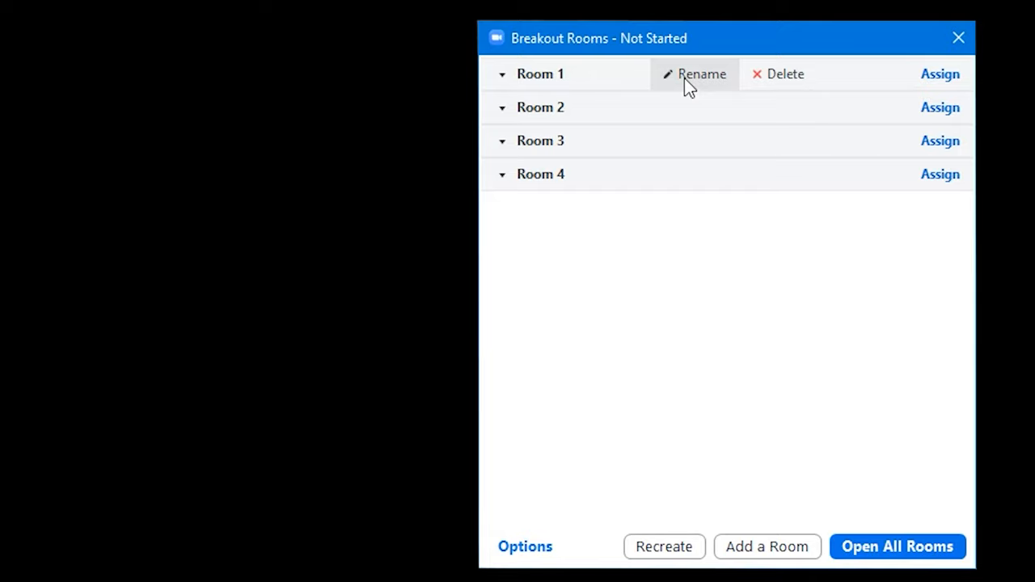
pyautogui.click(702, 74)
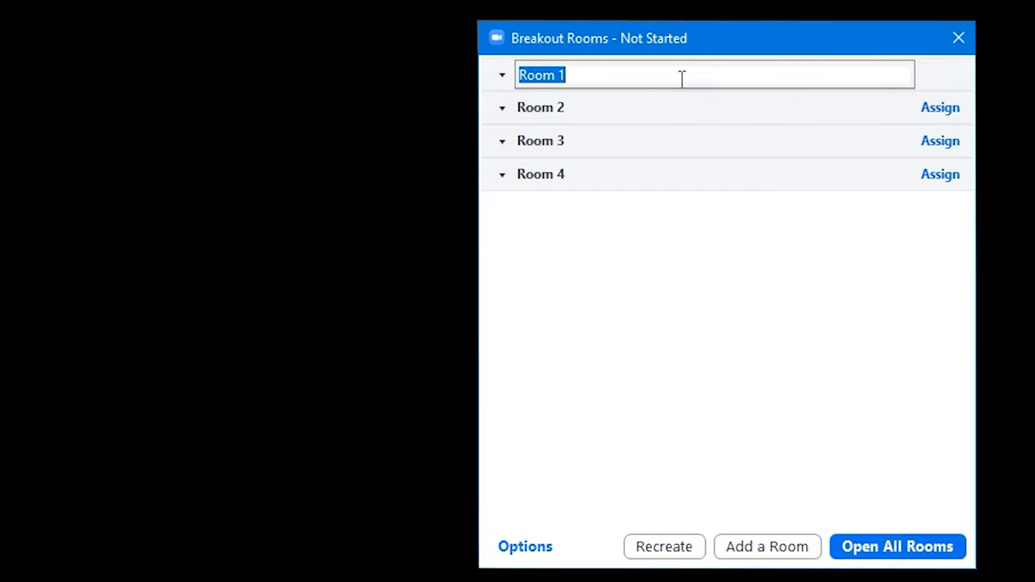
pyautogui.write('Super People')
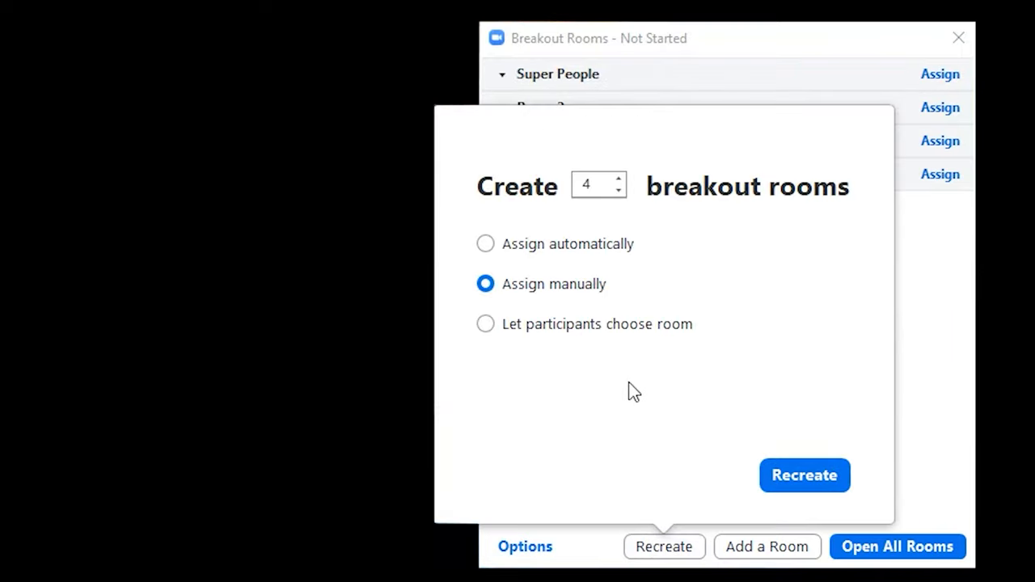
# - Recreate the rooms, resetting the list to Room 1 through Room 4
pyautogui.click(804, 475)
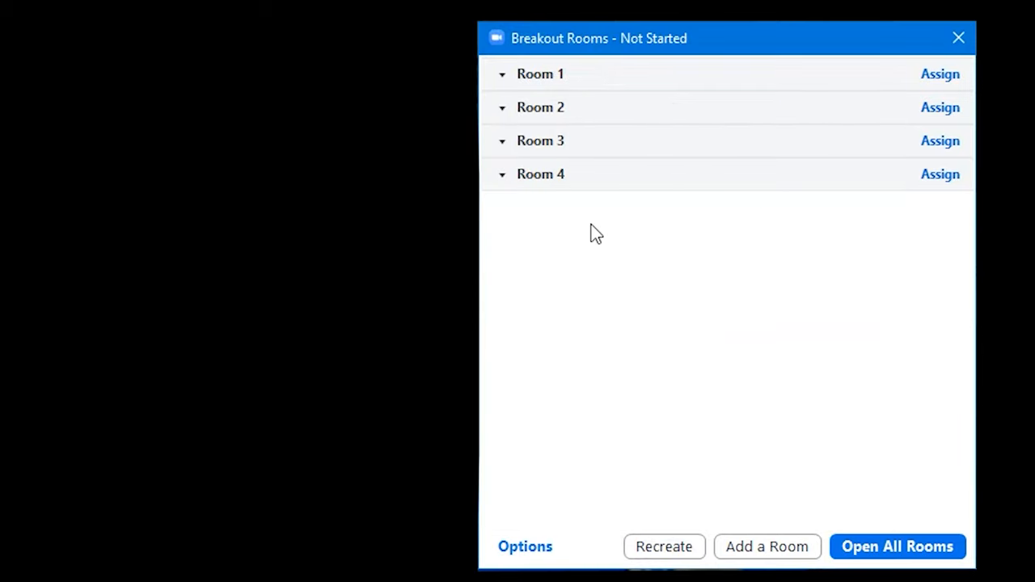
pyautogui.moveTo(605, 209)
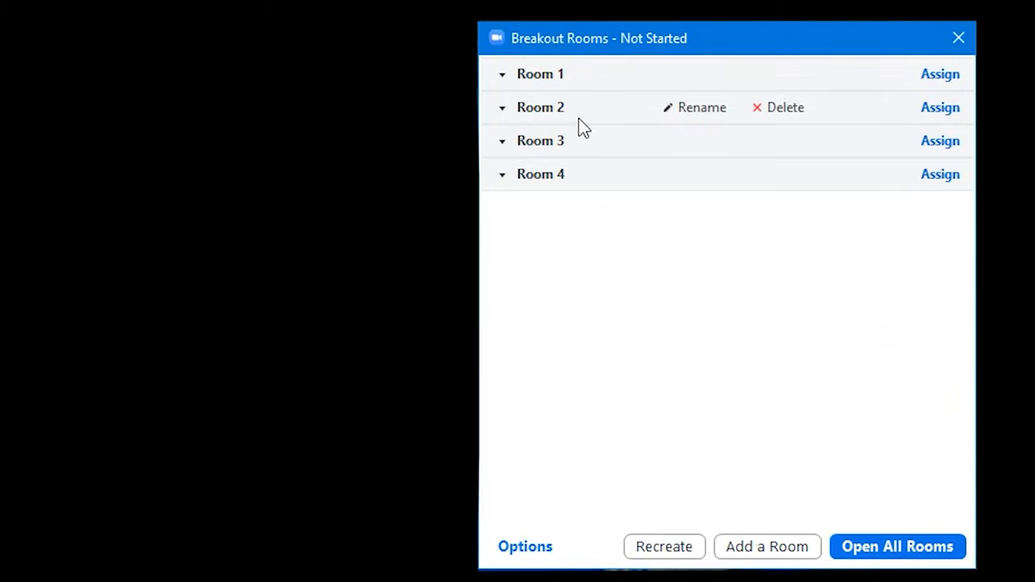
pyautogui.moveTo(699, 78)
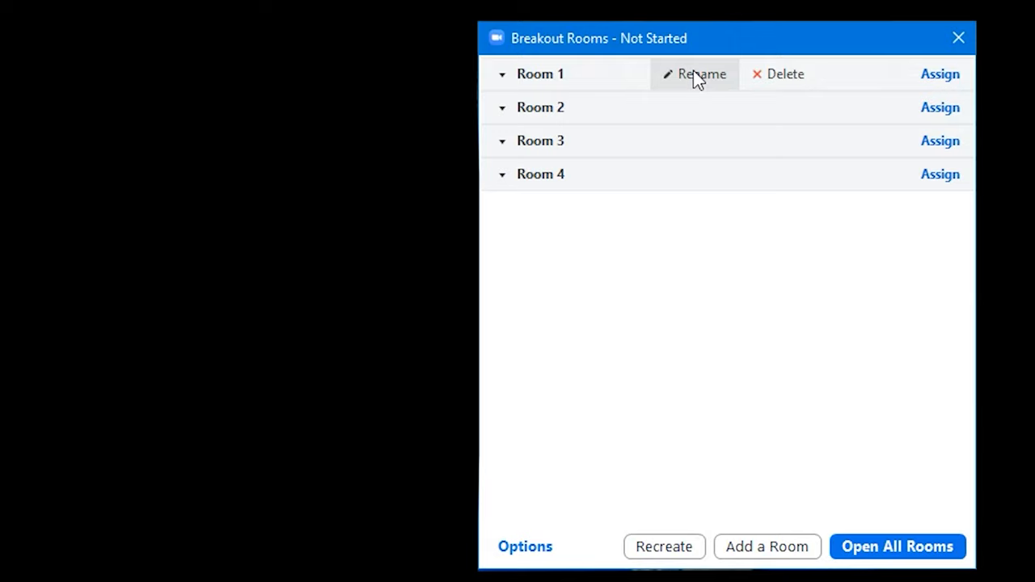
pyautogui.moveTo(665, 66)
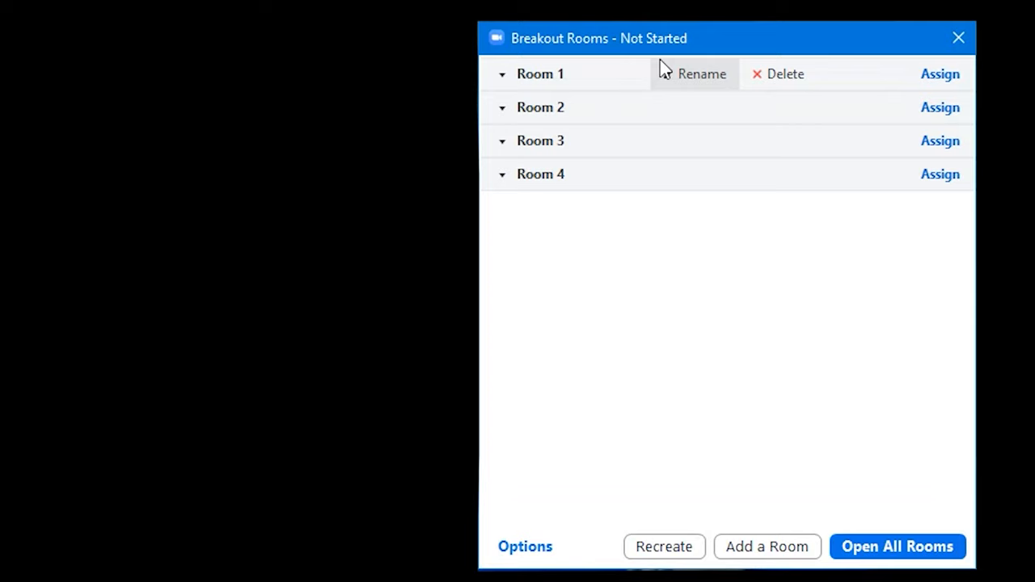
pyautogui.moveTo(733, 413)
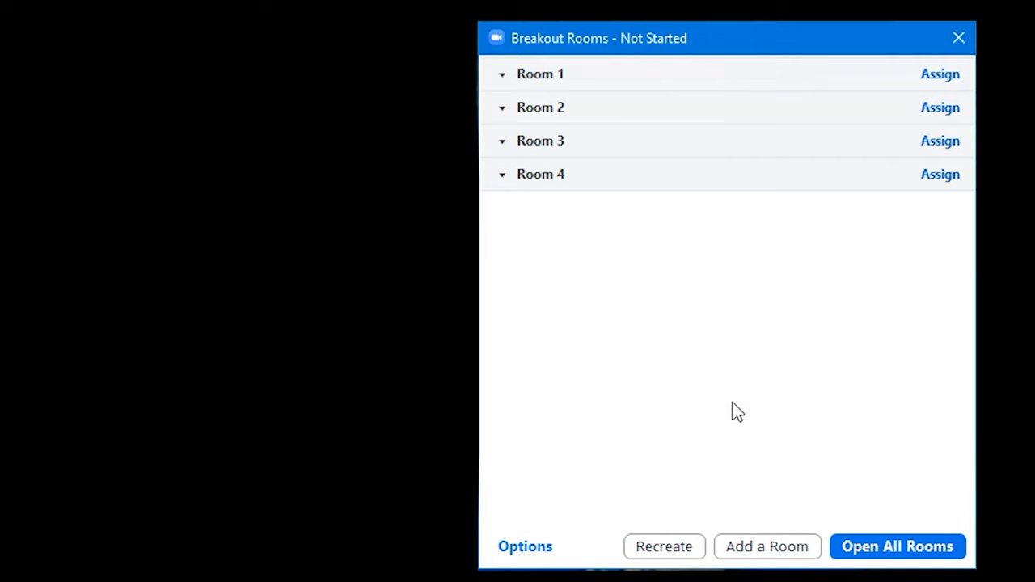
pyautogui.moveTo(550, 563)
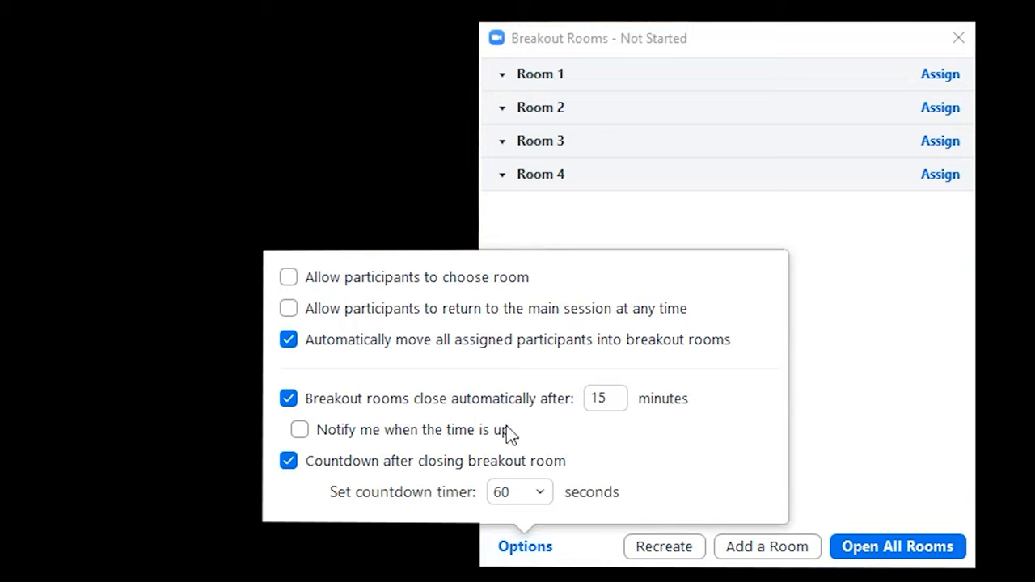
pyautogui.moveTo(486, 291)
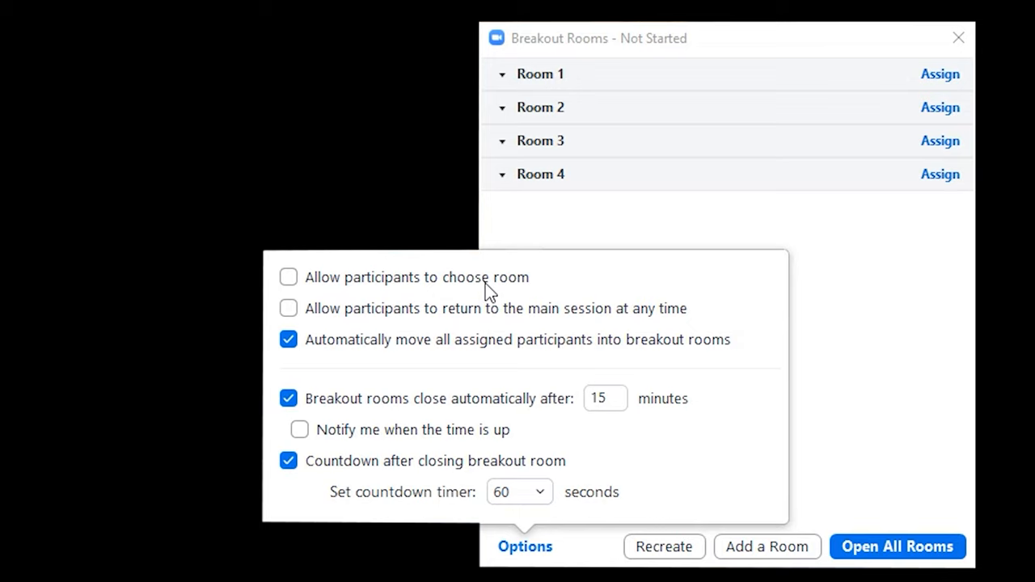
pyautogui.moveTo(414, 341)
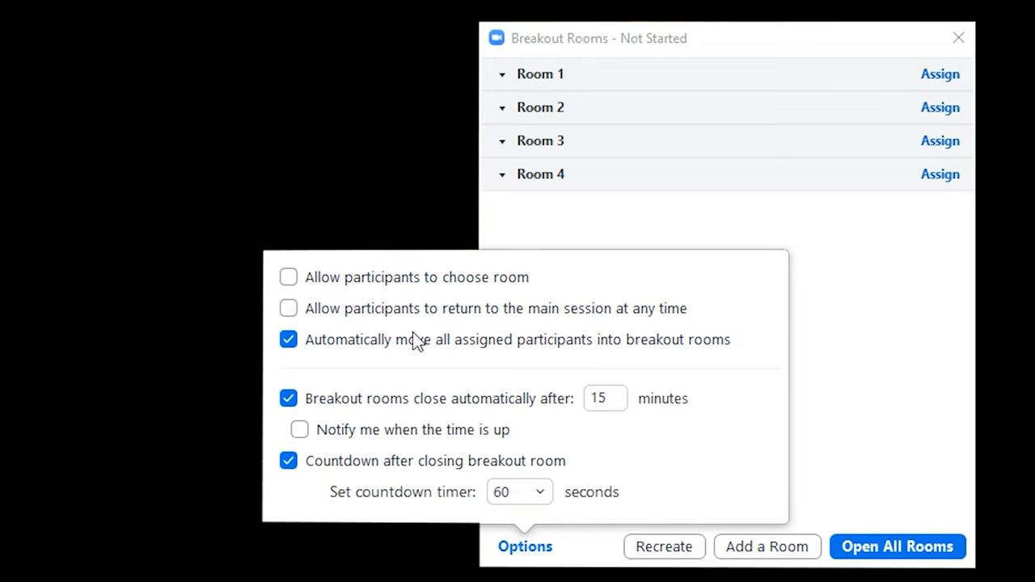
pyautogui.moveTo(519, 325)
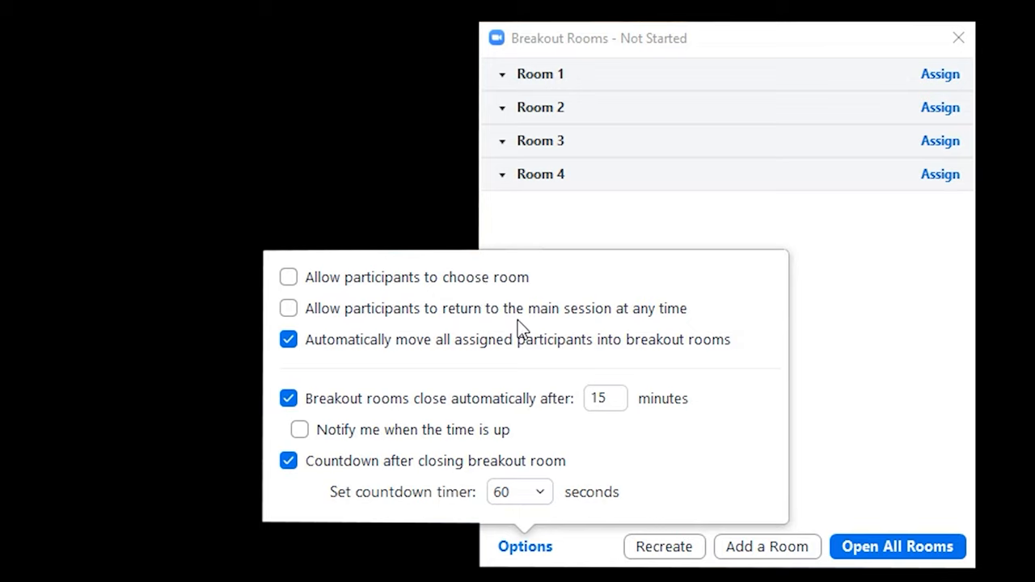
# - Allow participants to return to the main session anytime, then edit the auto-close time
pyautogui.click(288, 307)
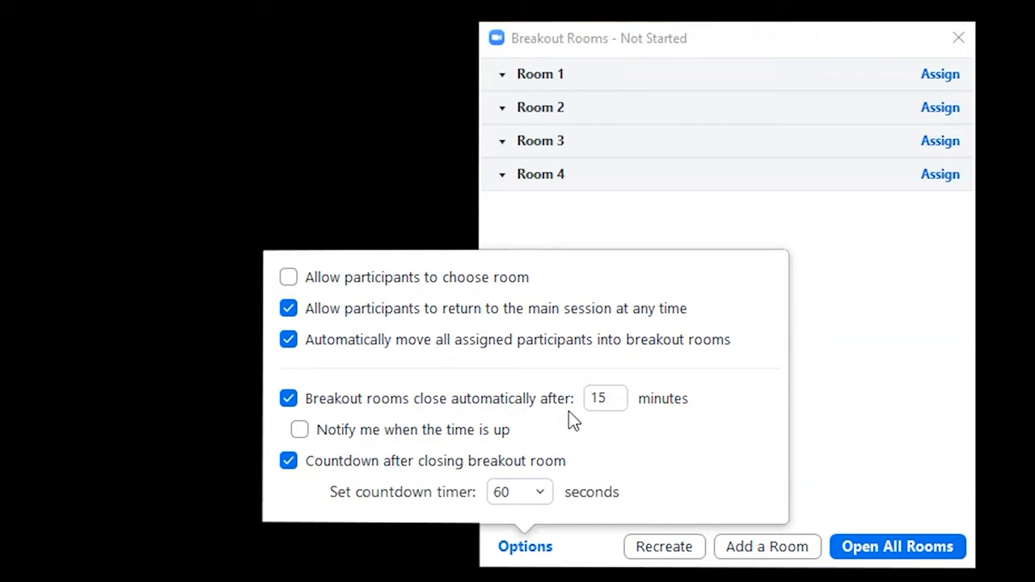
pyautogui.moveTo(681, 414)
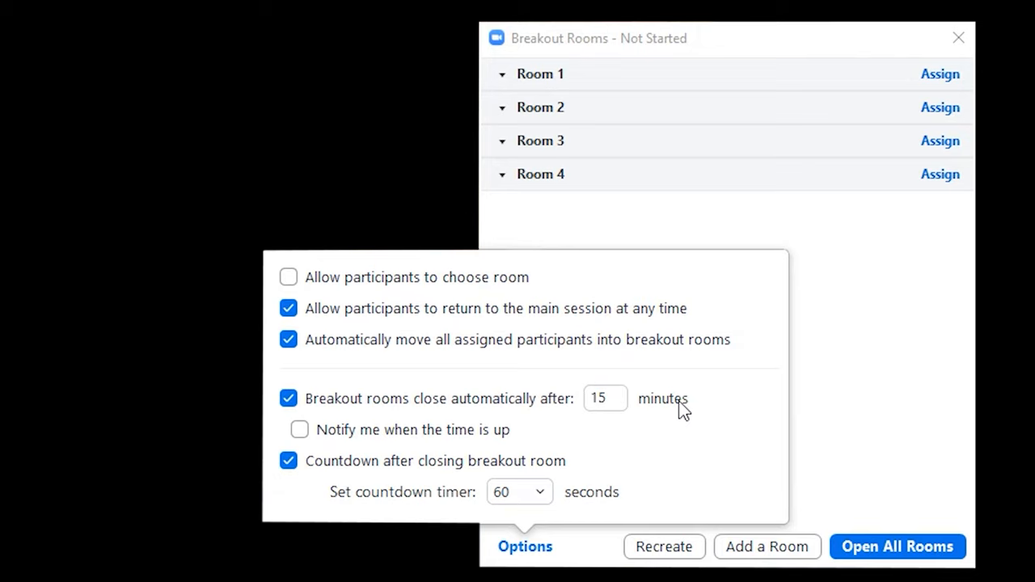
pyautogui.click(622, 397)
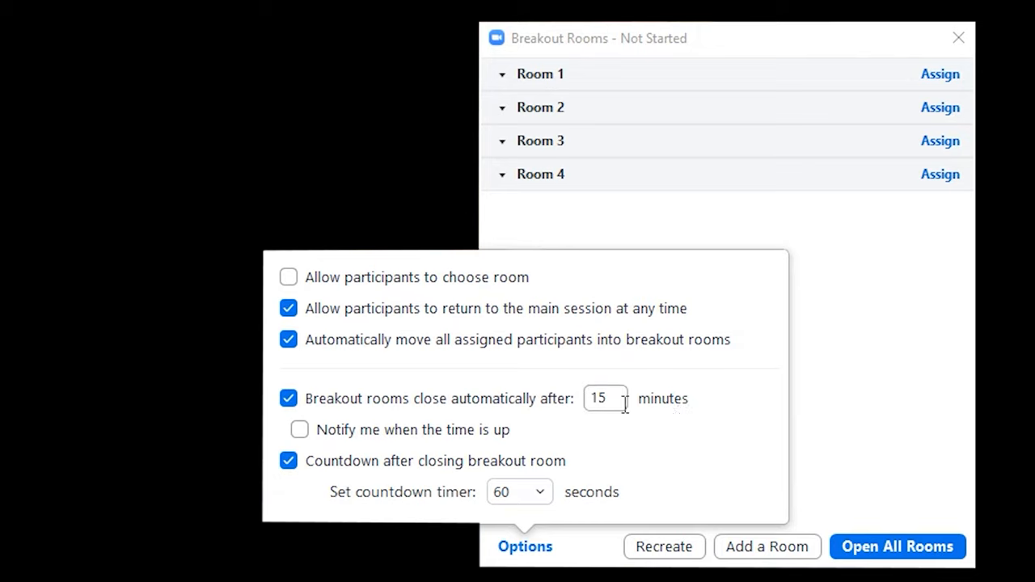
# - Set rooms to close automatically after 10 minutes and notify the host when time is up
pyautogui.write('10')
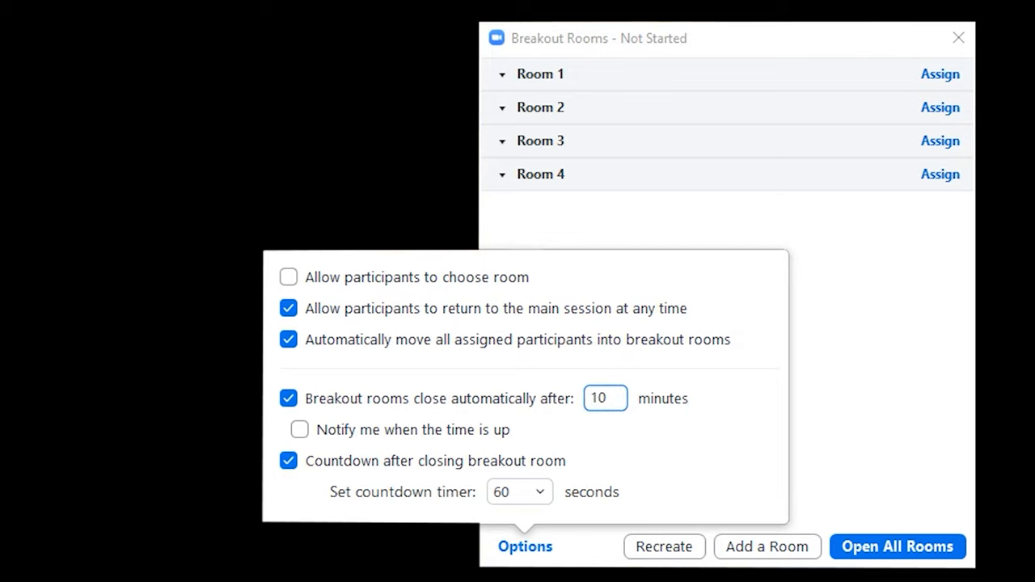
pyautogui.click(605, 398)
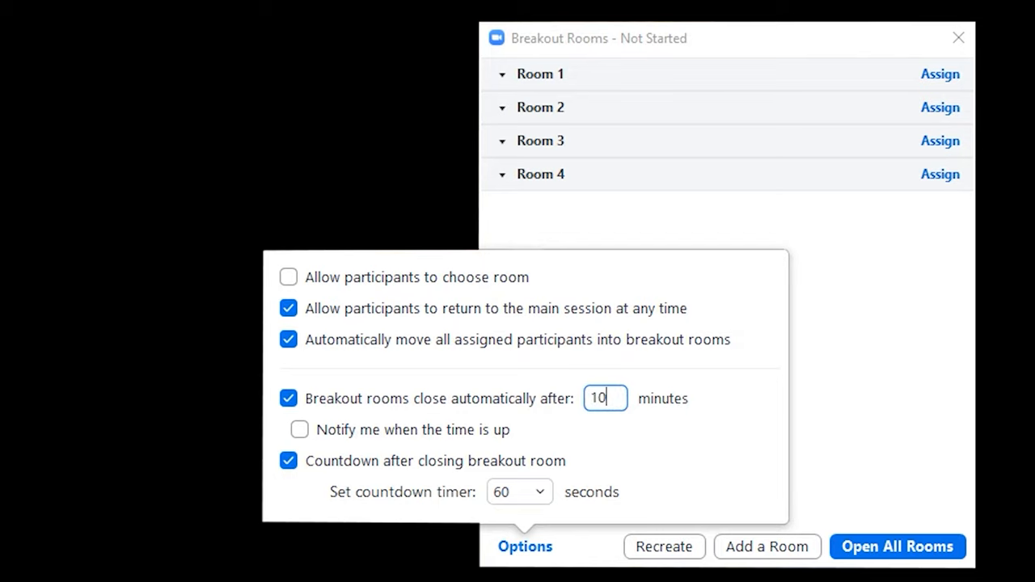
pyautogui.click(300, 430)
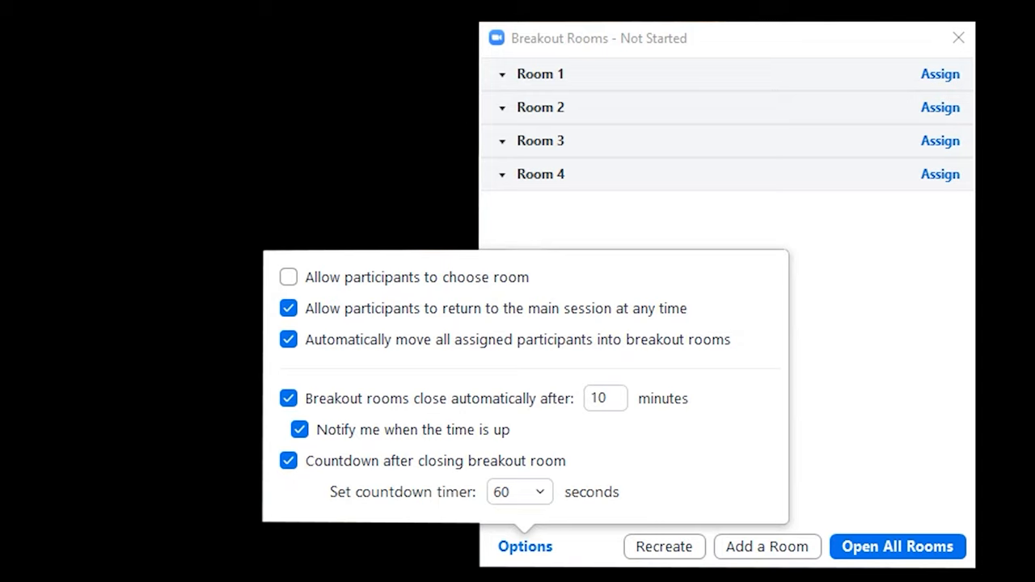
pyautogui.moveTo(503, 483)
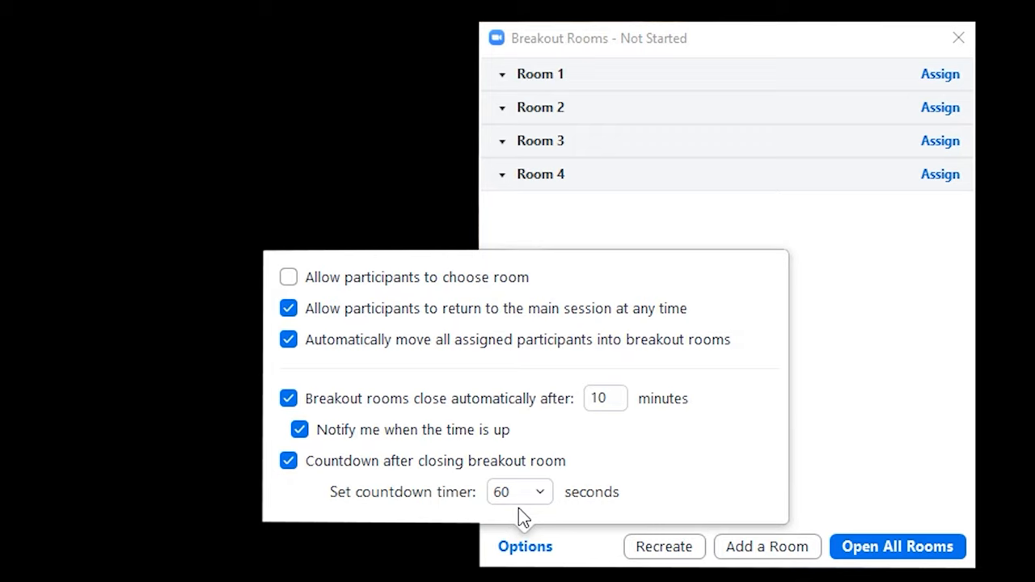
# - Show the countdown timer length choices, currently 60 seconds
pyautogui.click(519, 492)
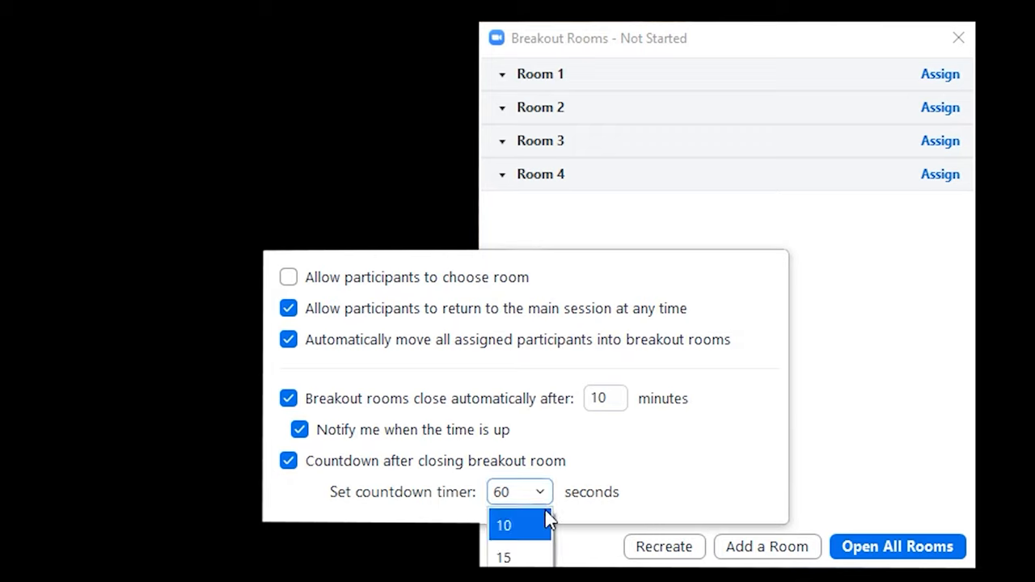